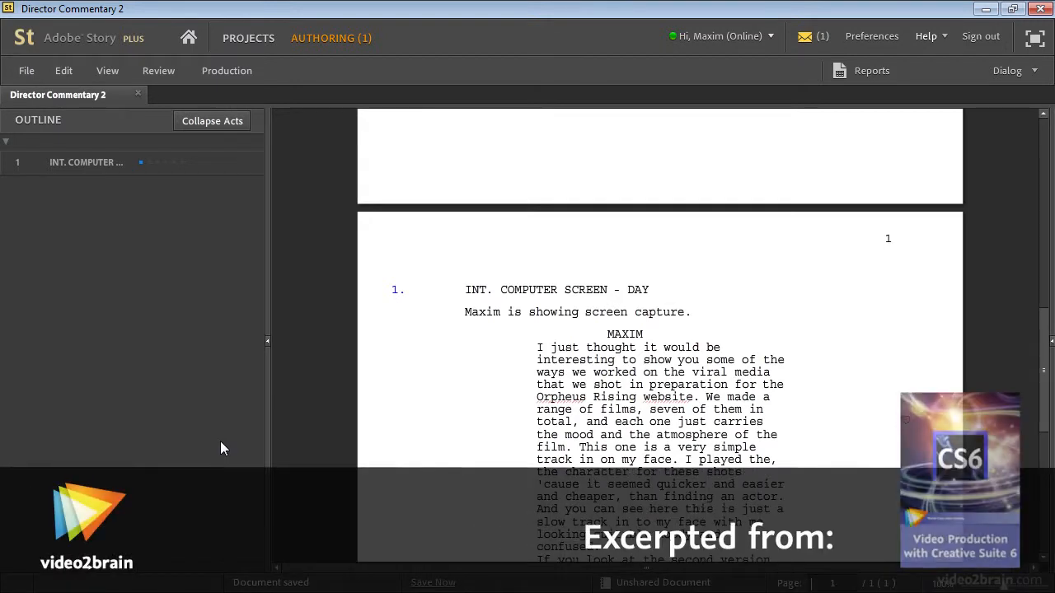
mouse_move(228, 419)
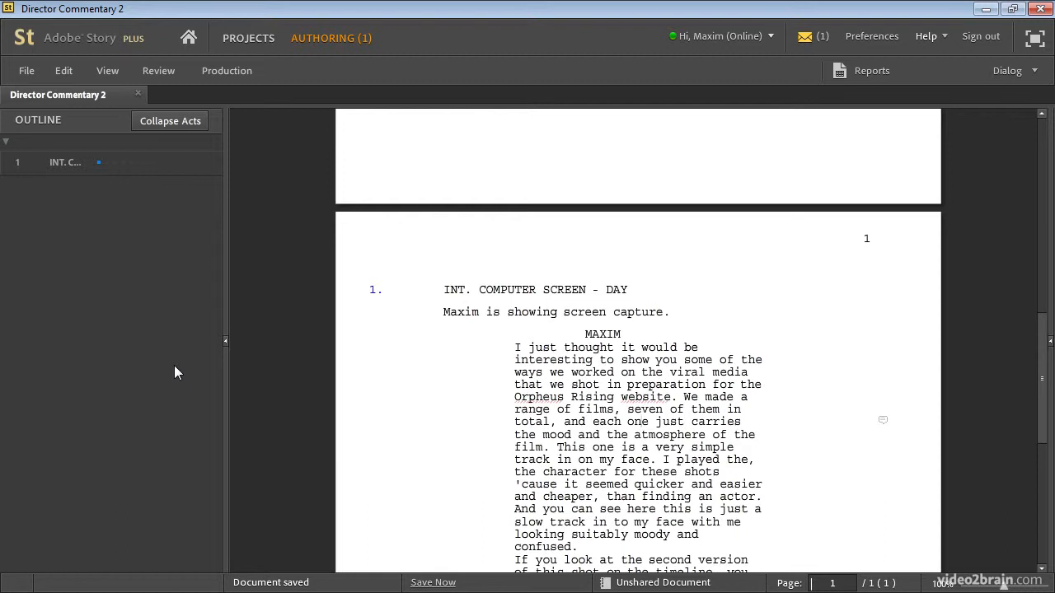
mouse_move(514, 406)
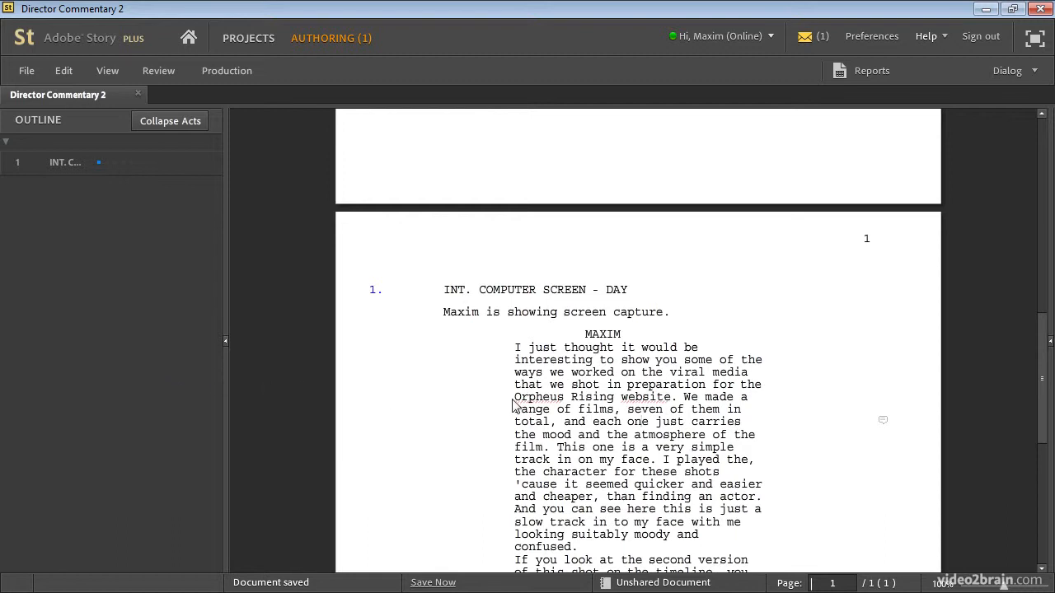
Review the dialogue in the Adobe Story script, selecting a passage and then clearing the selection.
drag(570, 372, 616, 447)
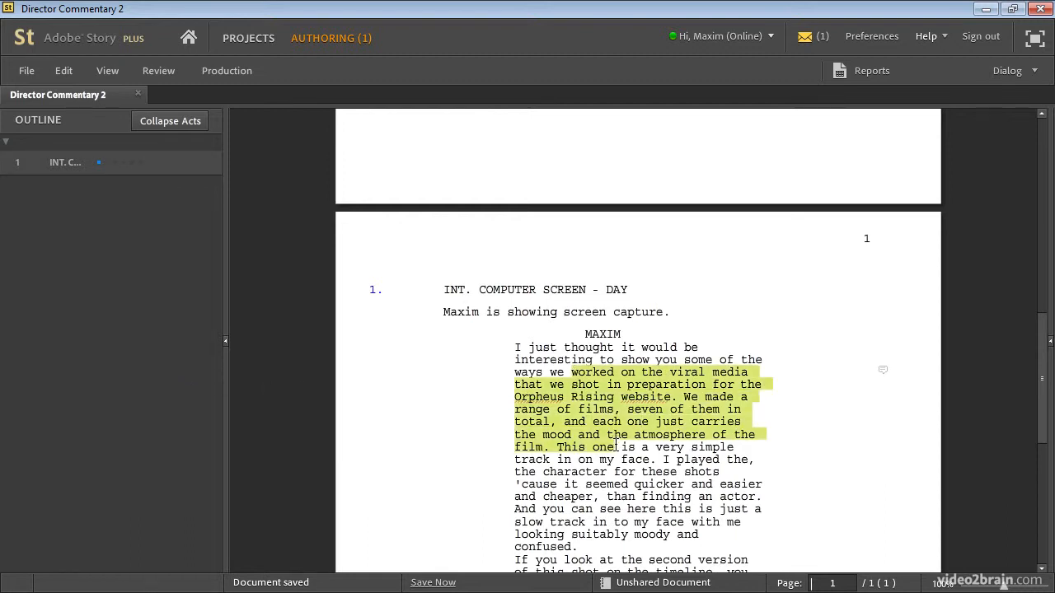
scroll(down, 3)
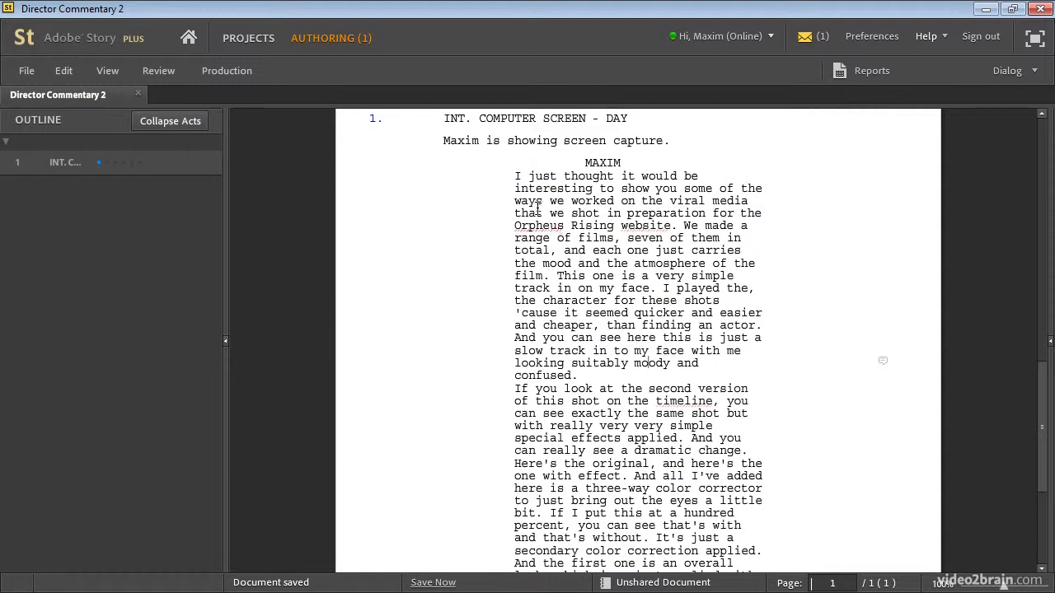
mouse_move(559, 286)
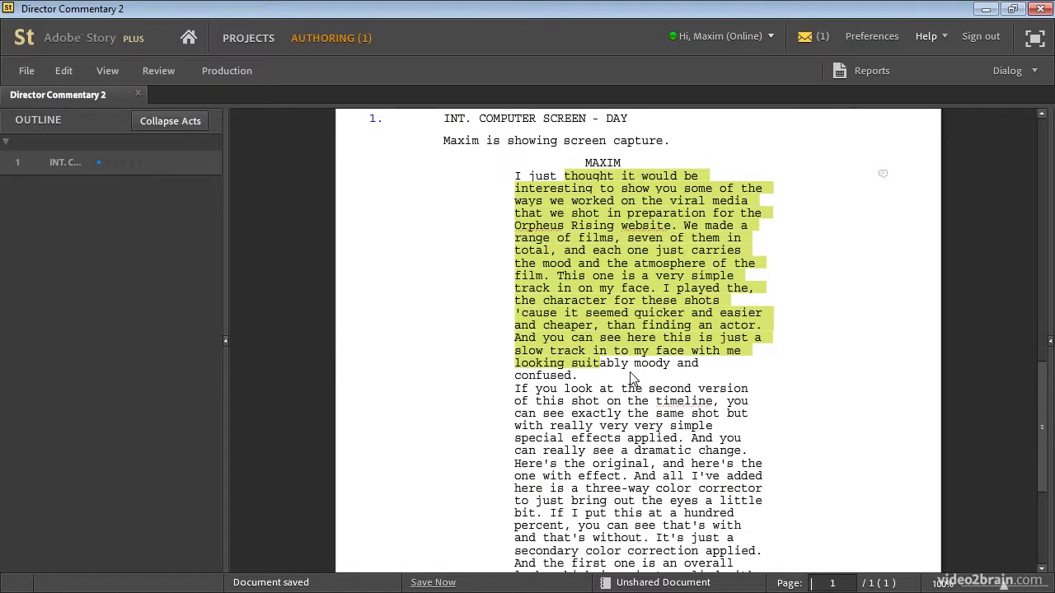
click(577, 376)
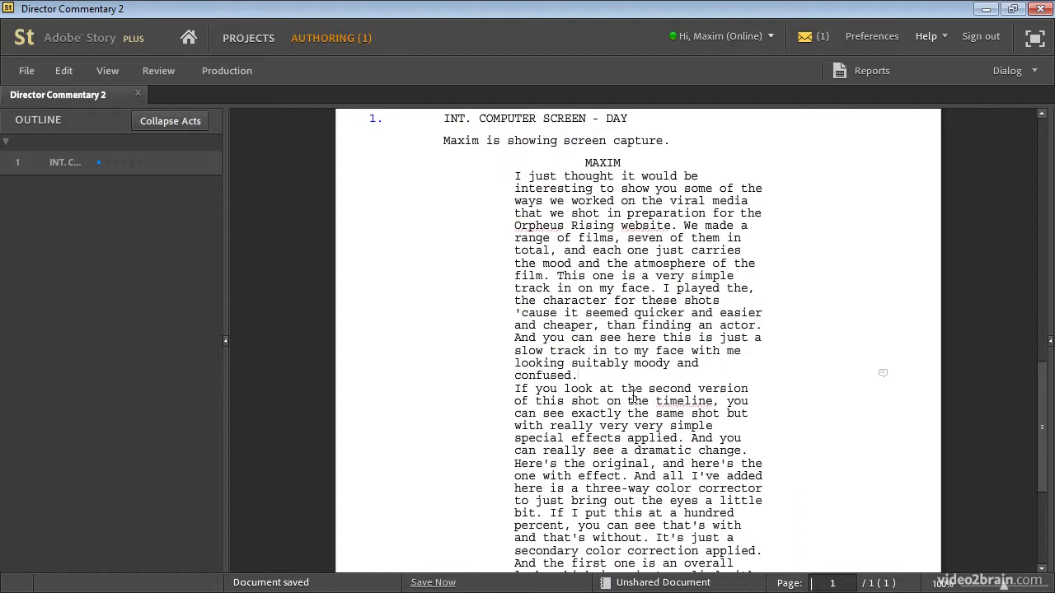
mouse_move(436, 277)
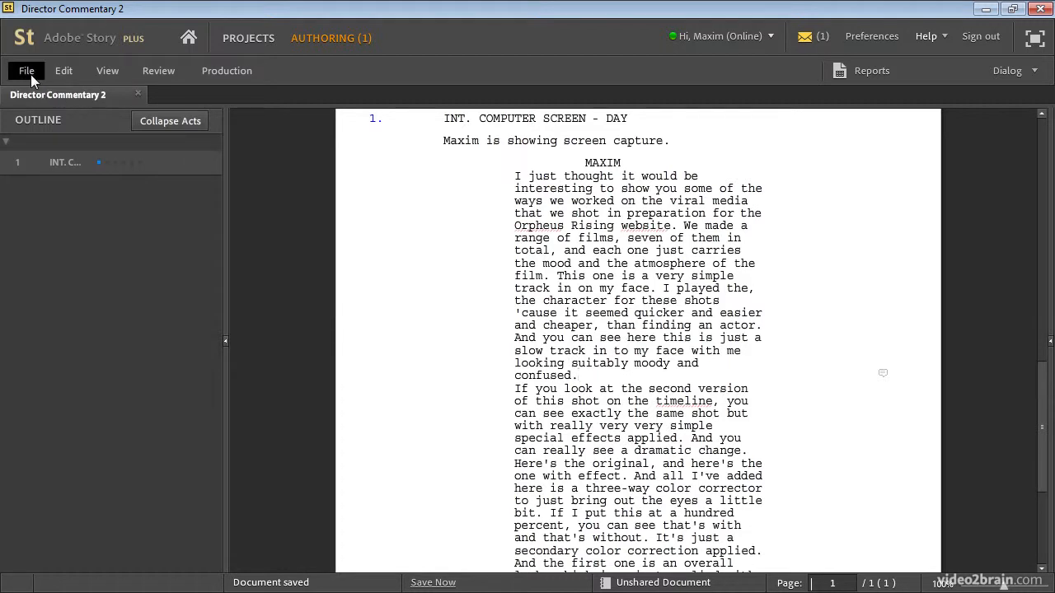
Export the script as 'Director Commentary' in Adobe Story Interchange Format into Project Files > Scripts.
click(27, 69)
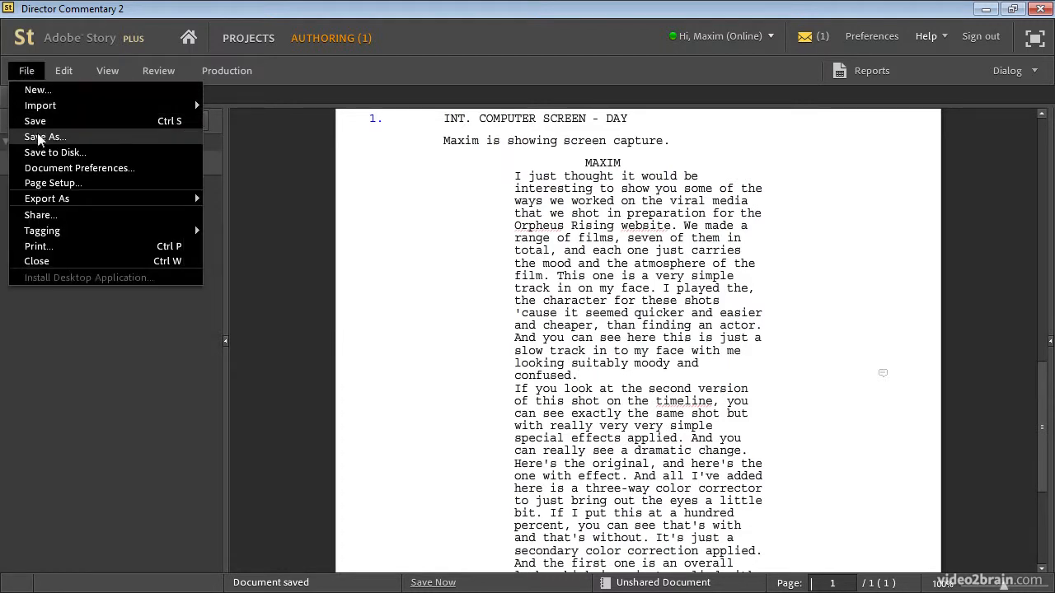
mouse_move(128, 160)
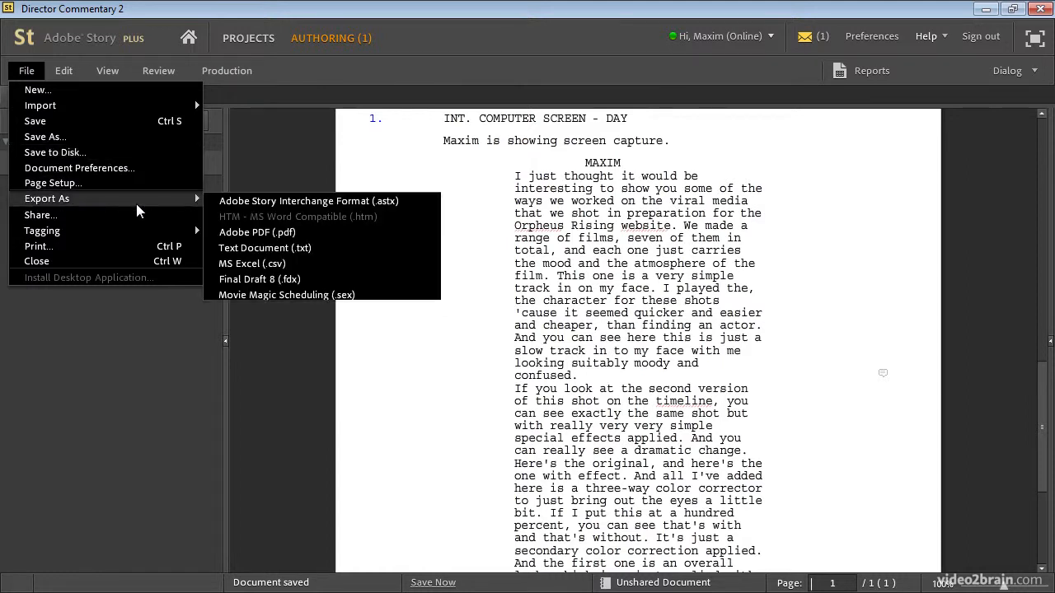
mouse_move(424, 204)
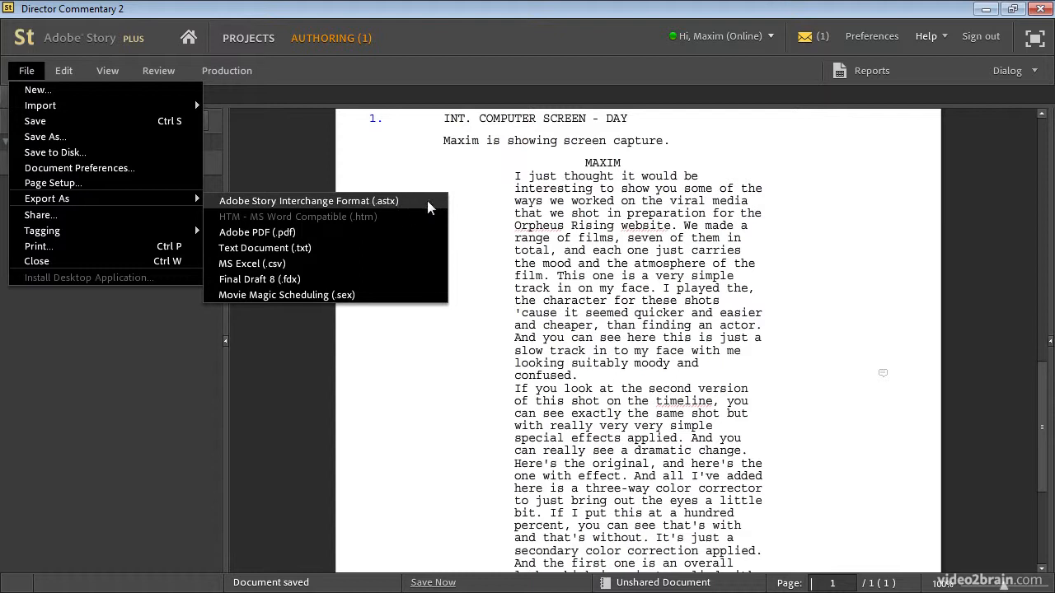
click(308, 201)
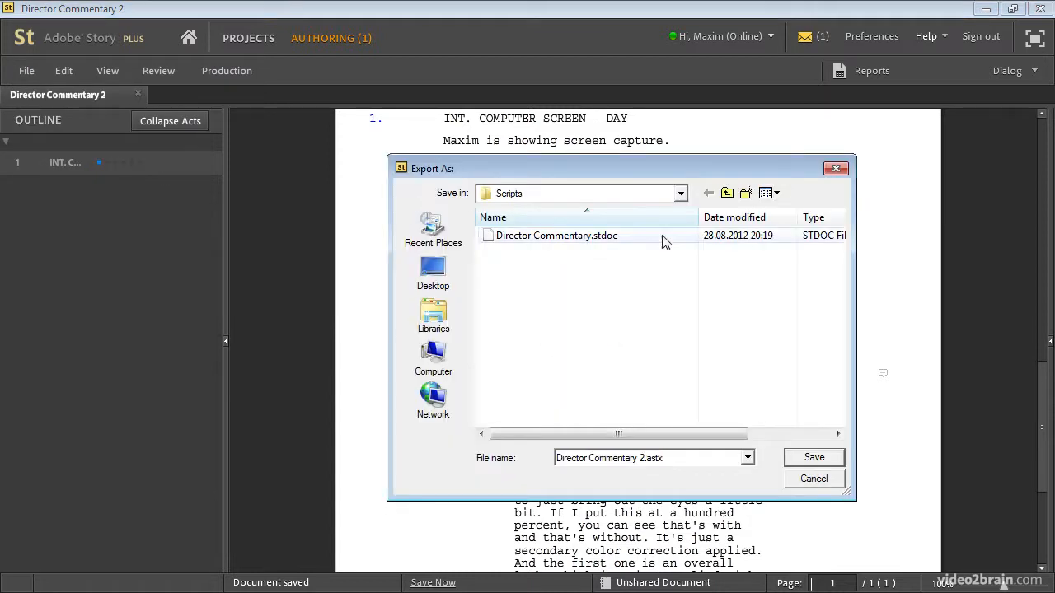
click(679, 193)
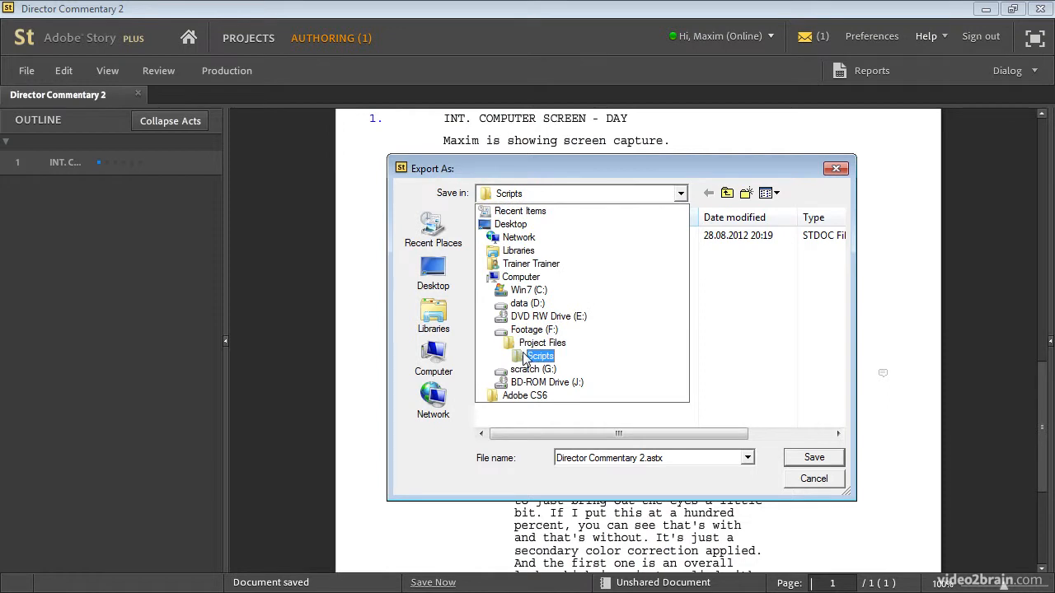
click(709, 193)
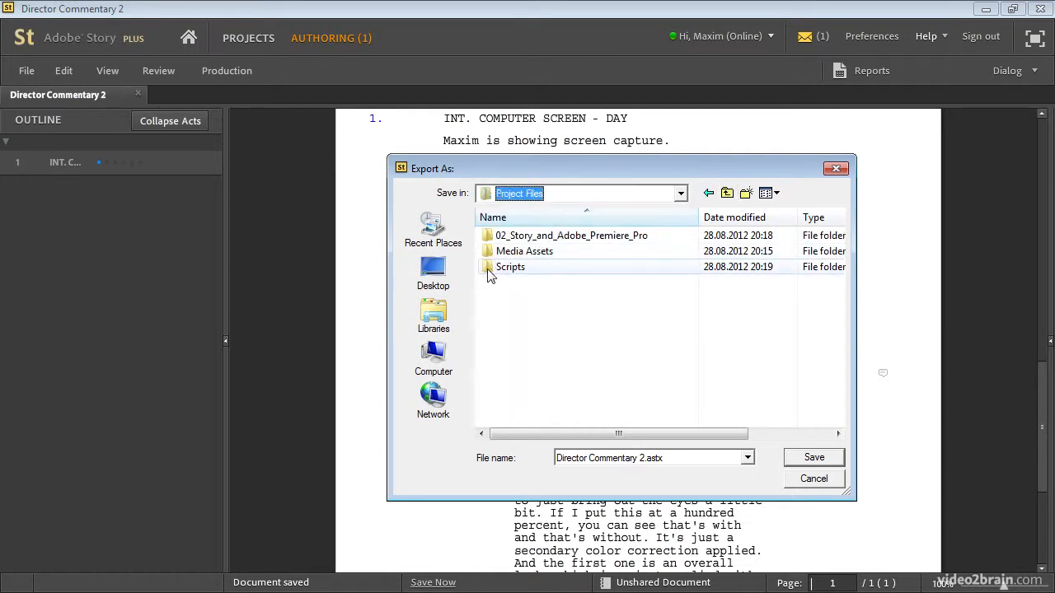
double_click(511, 267)
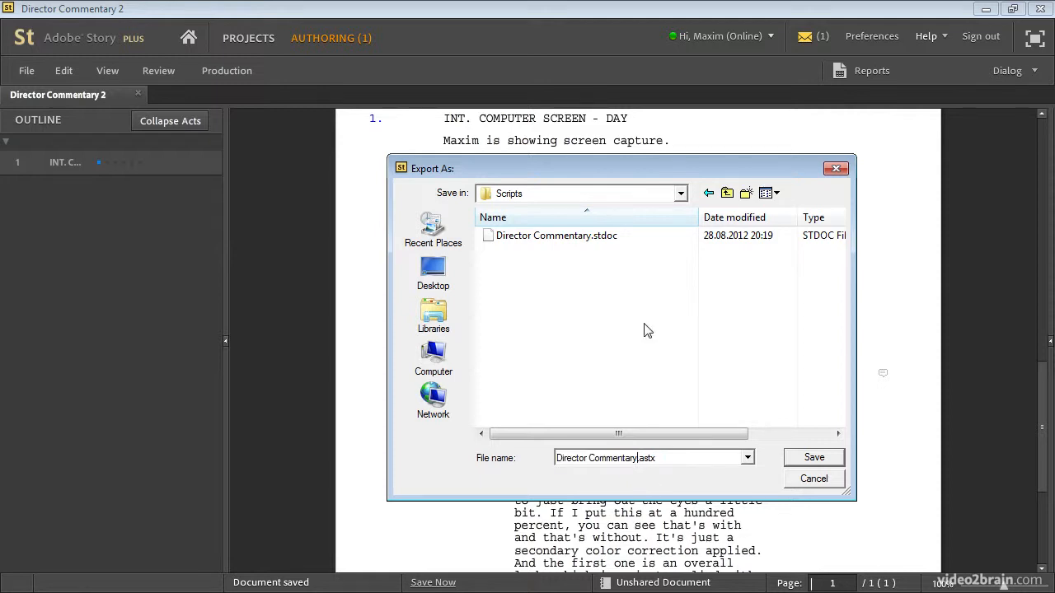
mouse_move(817, 468)
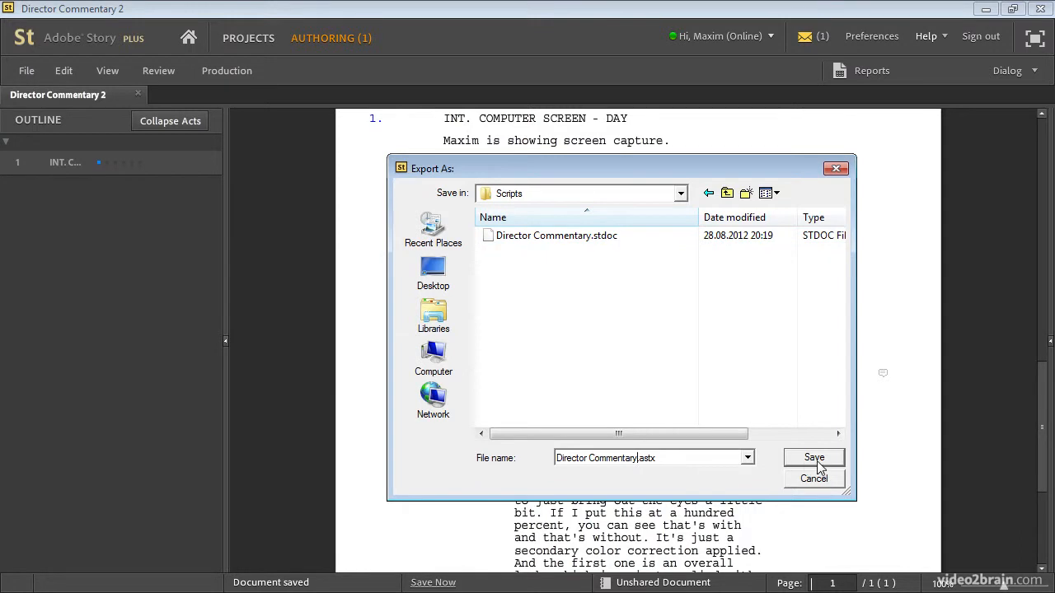
click(814, 459)
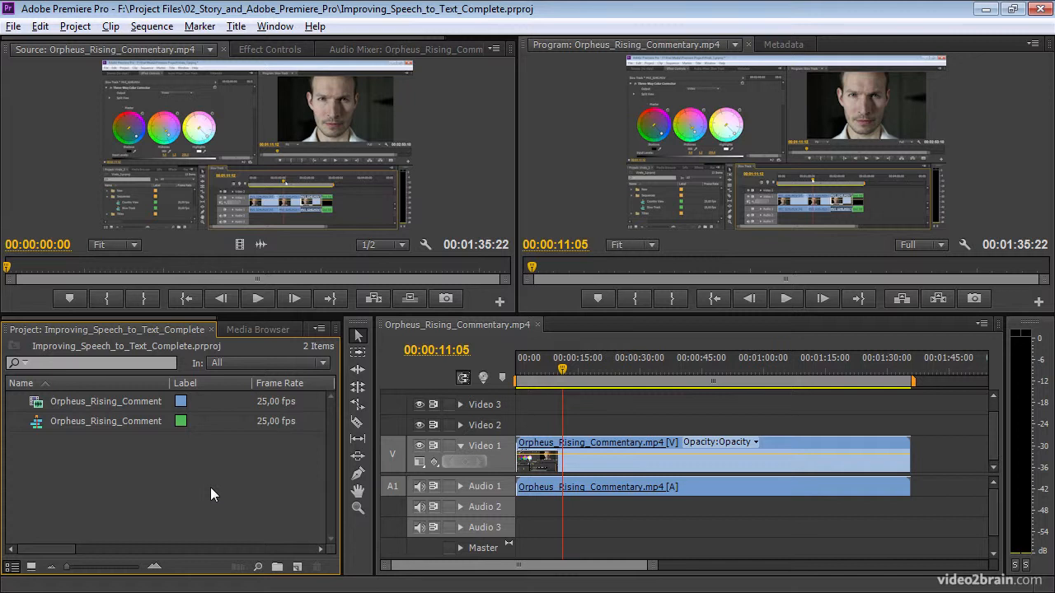
mouse_move(544, 369)
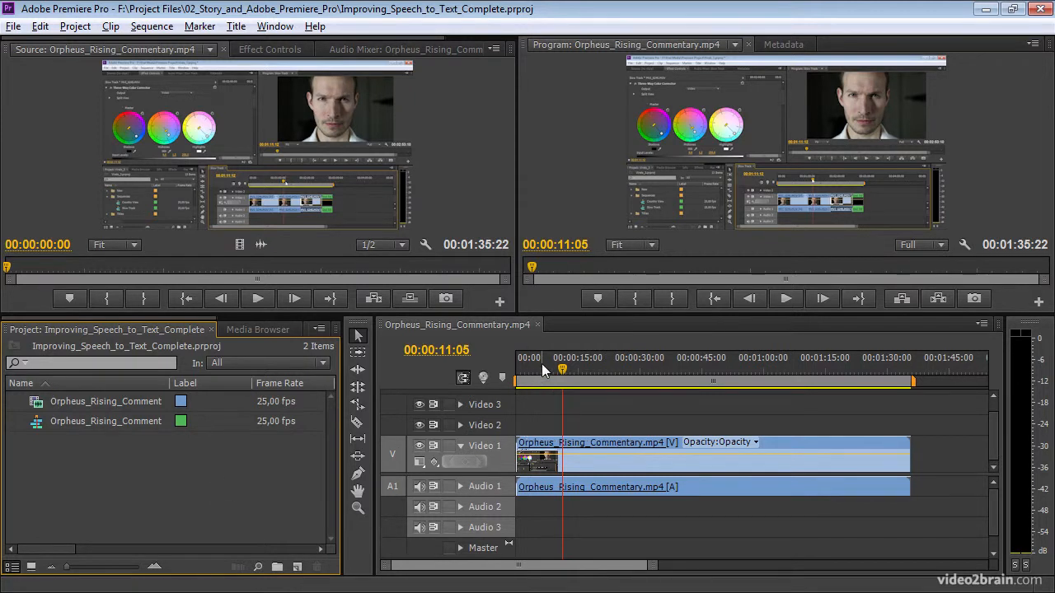
Move the playhead to 00:00:11:21 in the Orpheus Rising Commentary sequence.
click(539, 360)
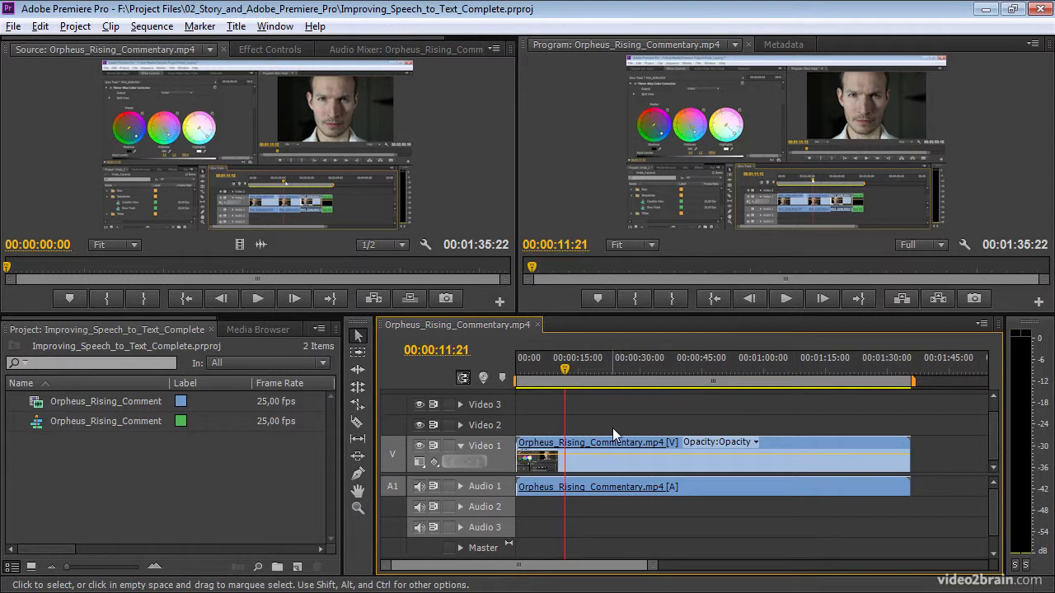
mouse_move(746, 68)
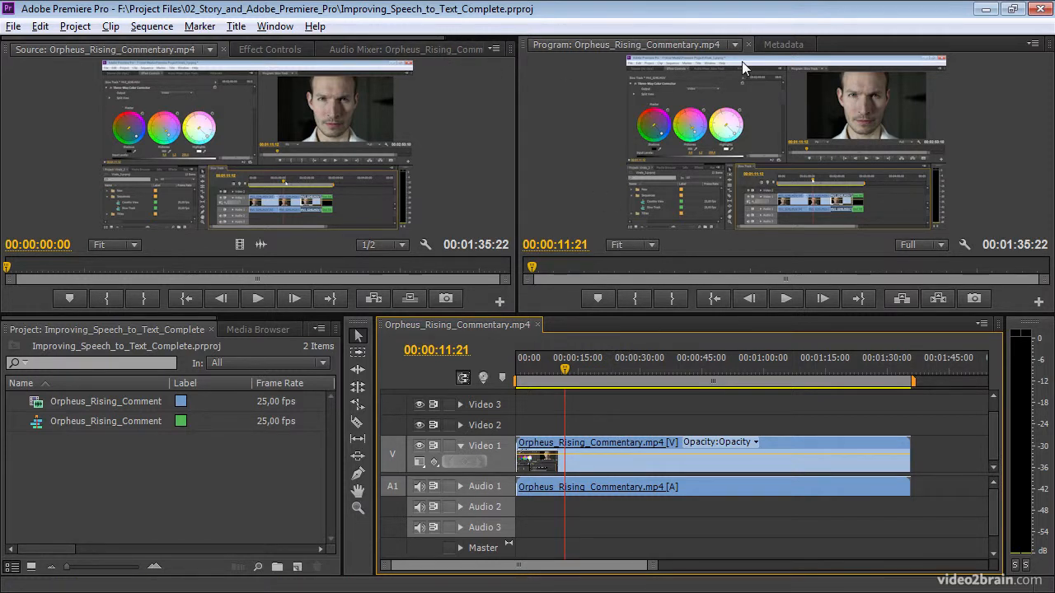
Show the Metadata panel and select the commentary clip to display its metadata.
click(785, 43)
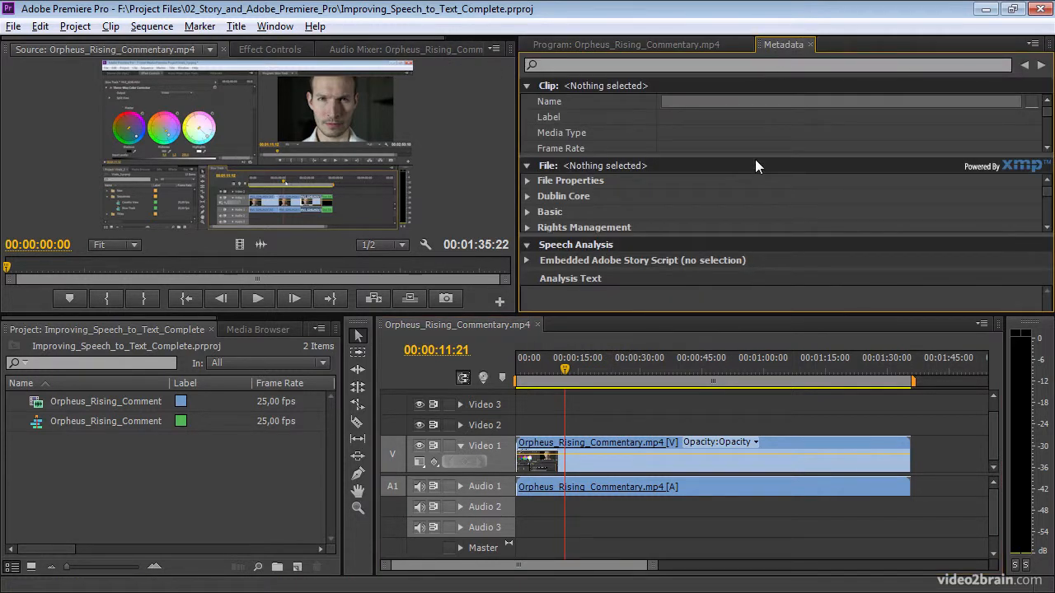
click(274, 26)
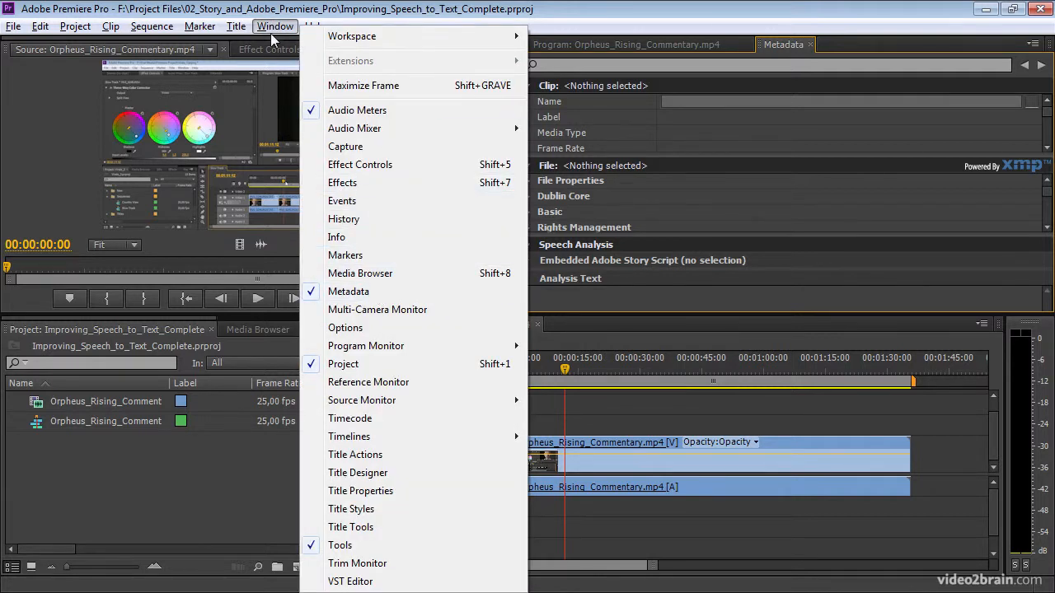
click(354, 129)
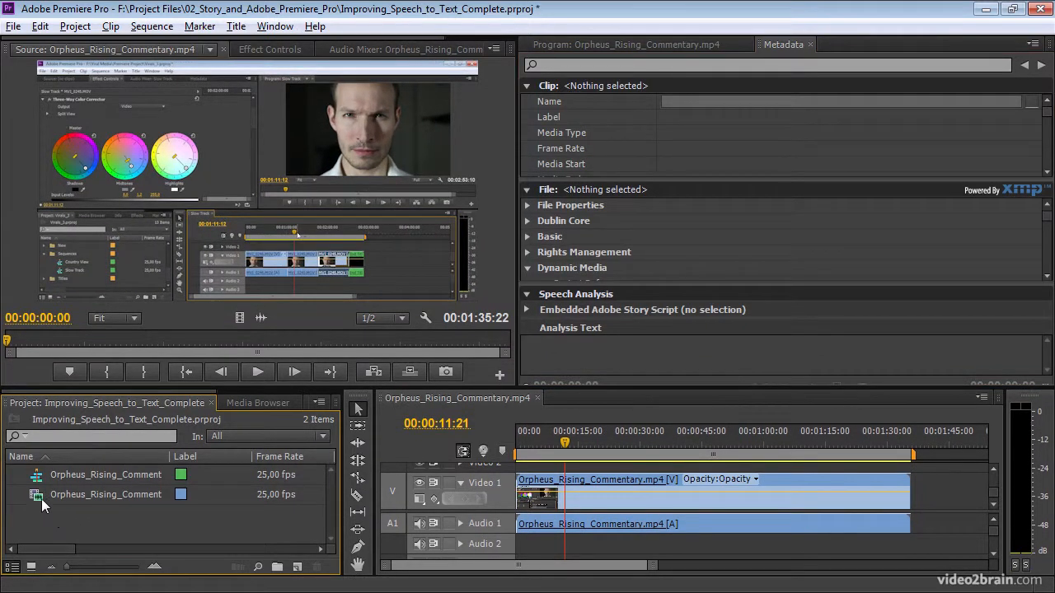
click(106, 495)
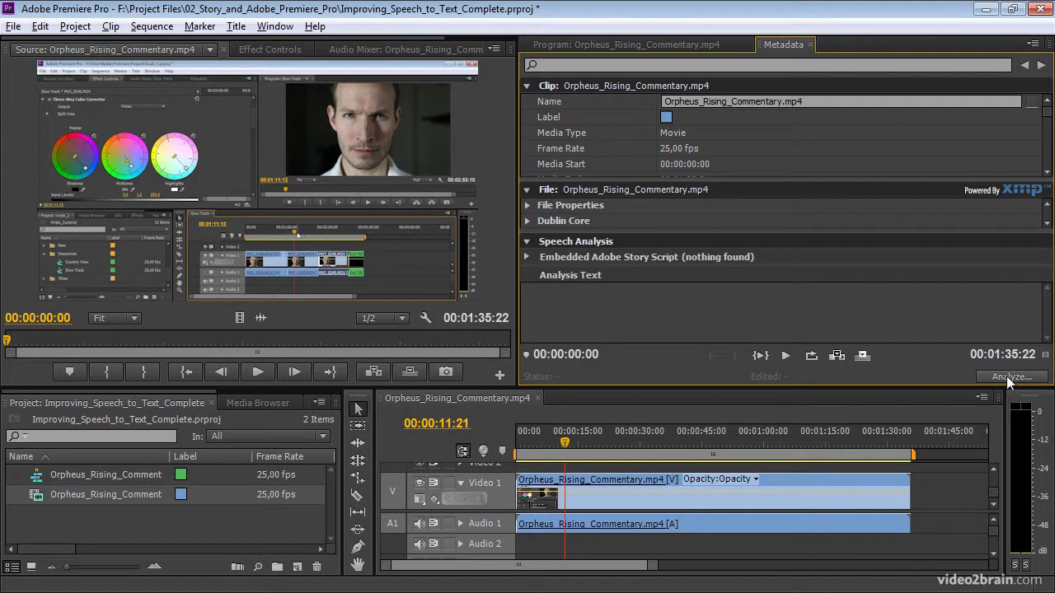
Reopen the Analyze Content settings from the Speech Analysis section with speech analysis enabled.
click(1012, 376)
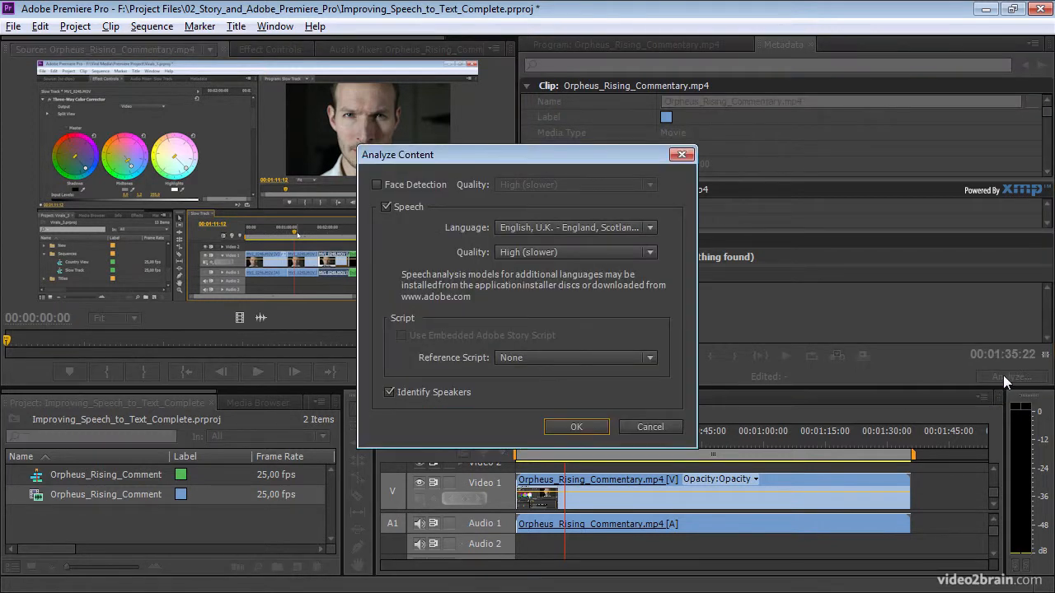
mouse_move(444, 250)
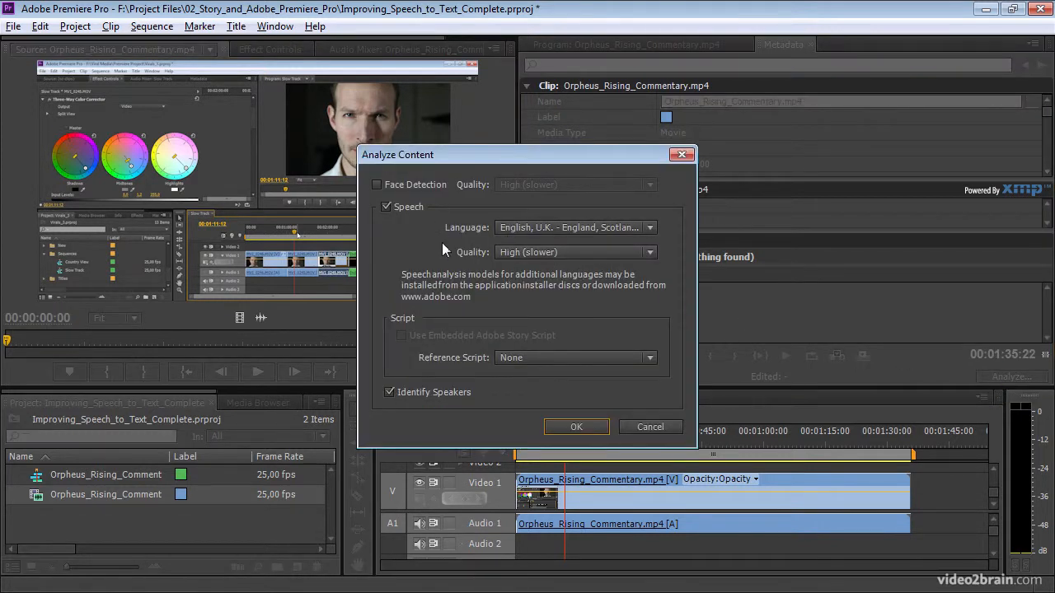
mouse_move(585, 290)
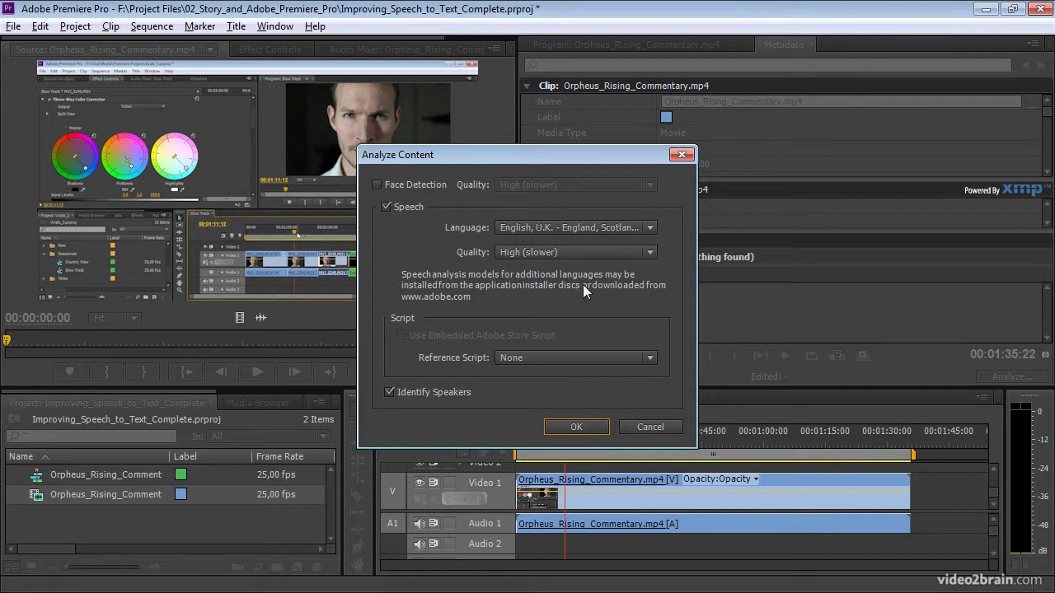
mouse_move(650, 427)
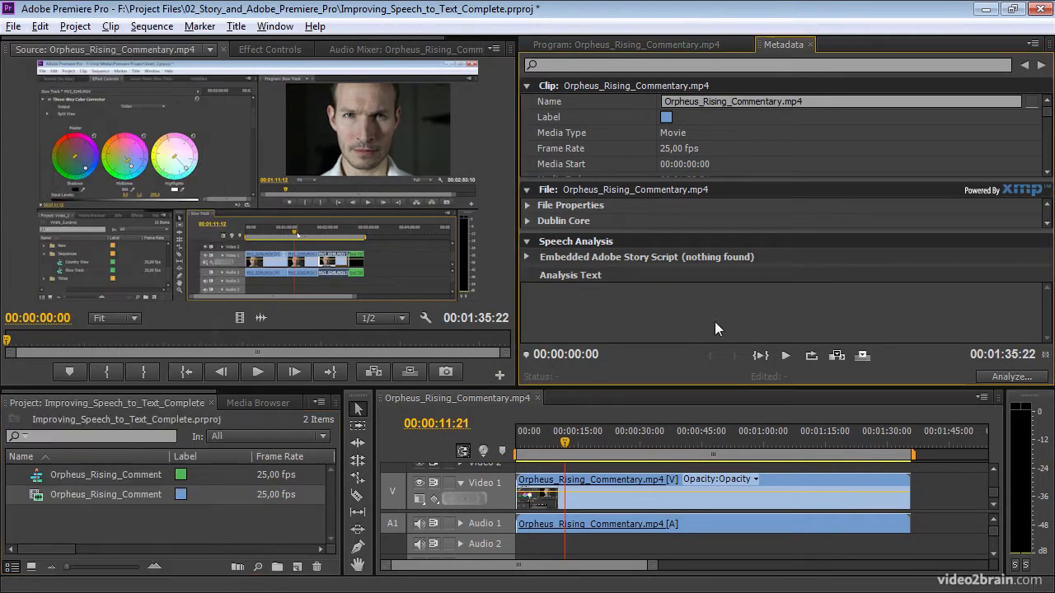
click(1012, 376)
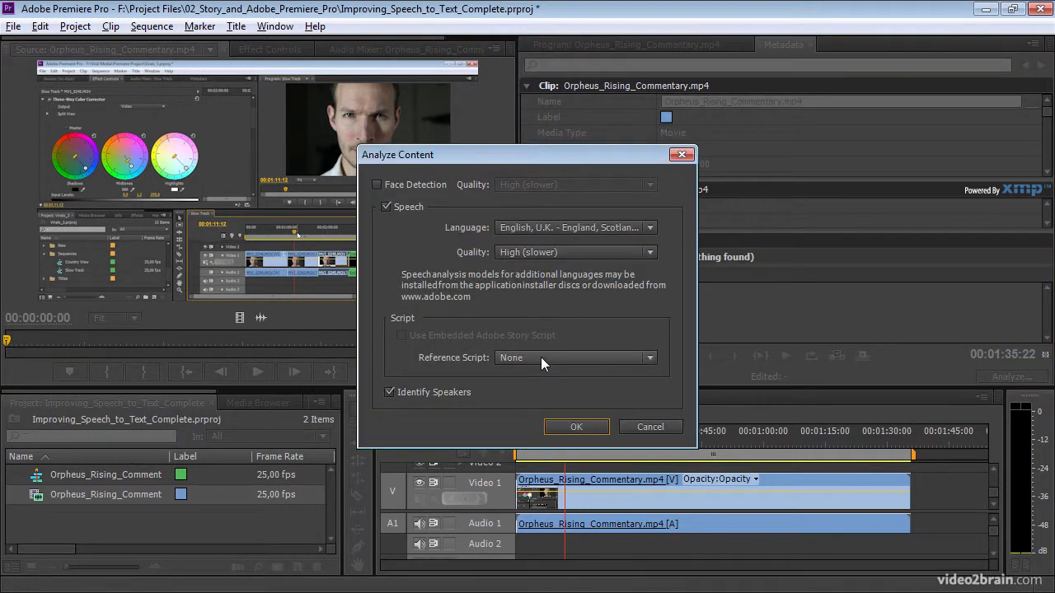
Add Director Commentary.astx from Footage (F:) > Project Files > Scripts as the reference script.
click(648, 357)
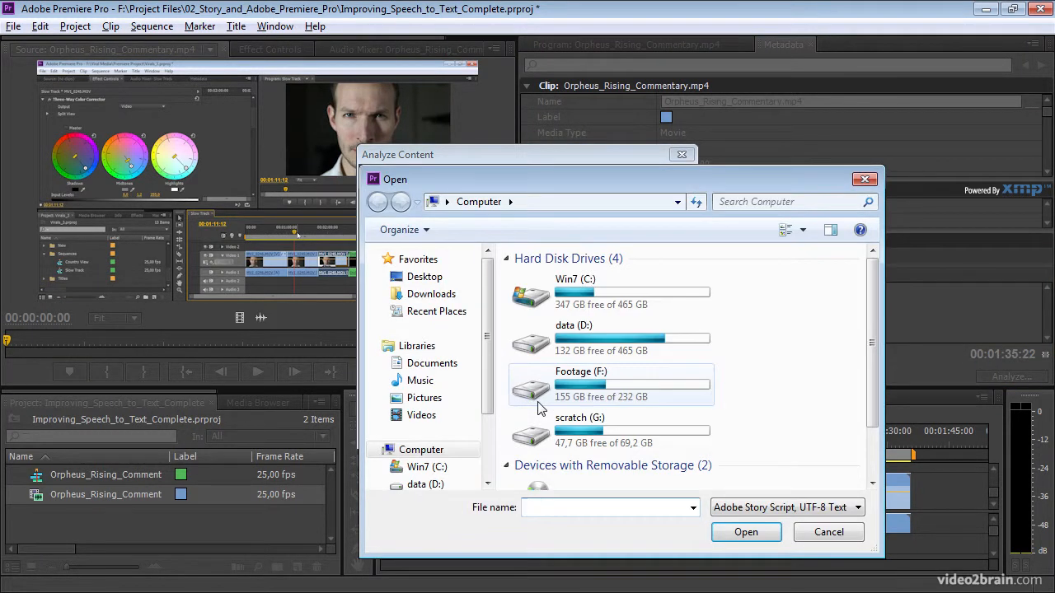
double_click(581, 386)
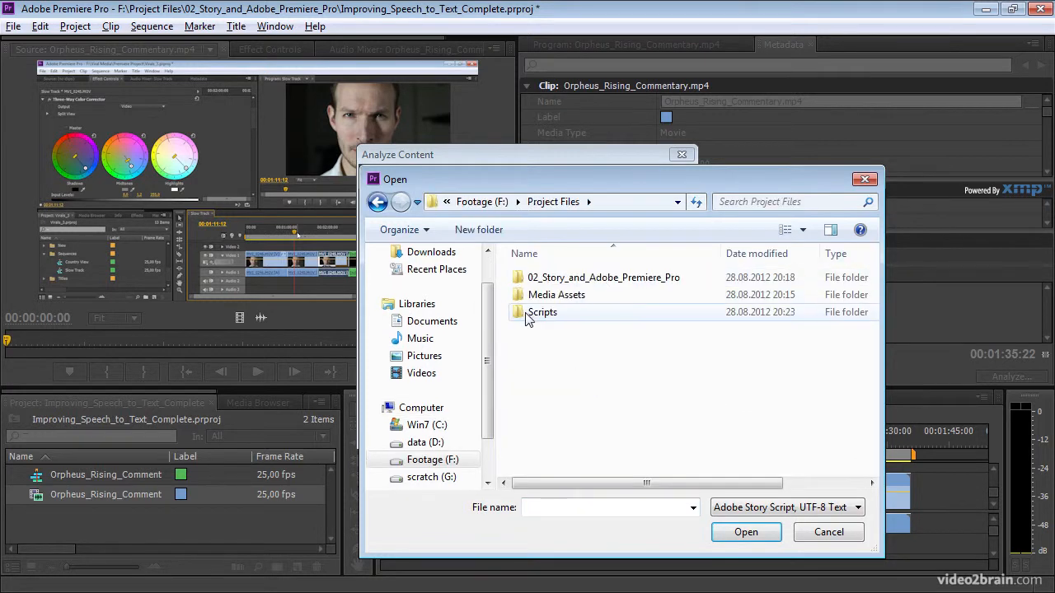
double_click(542, 311)
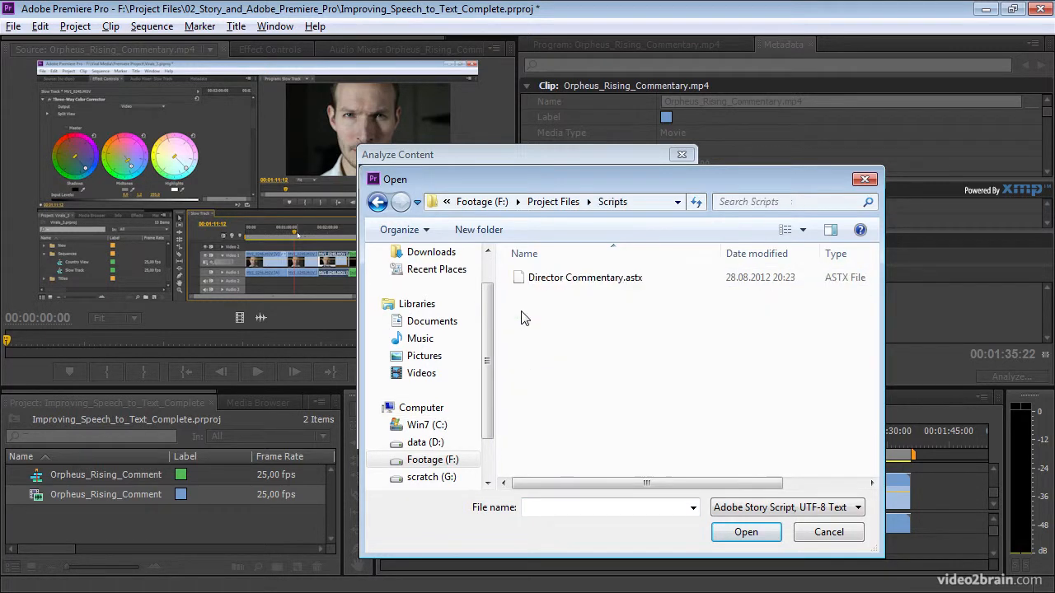
click(585, 277)
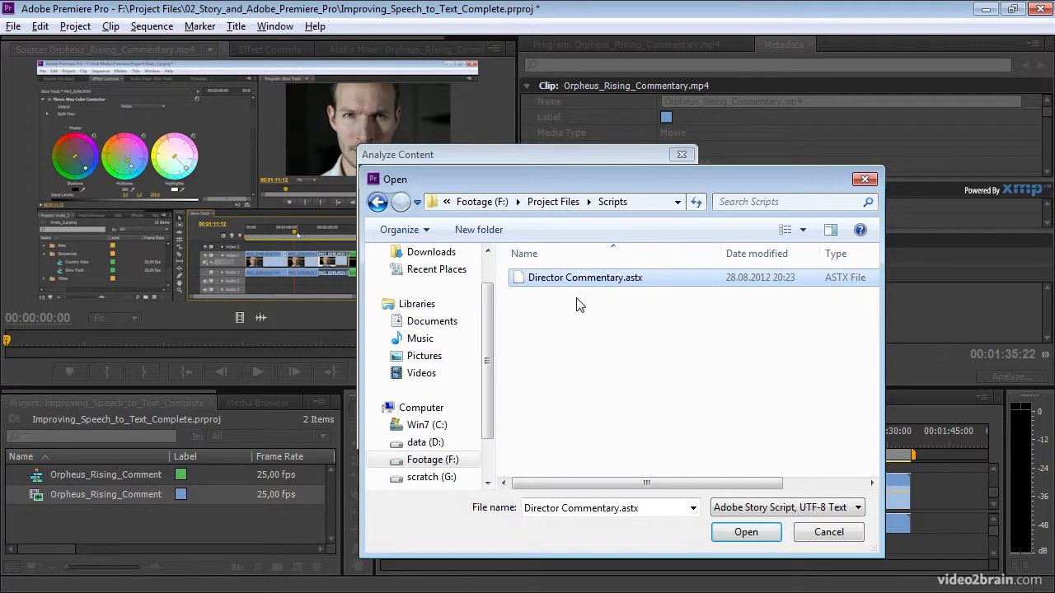
mouse_move(659, 346)
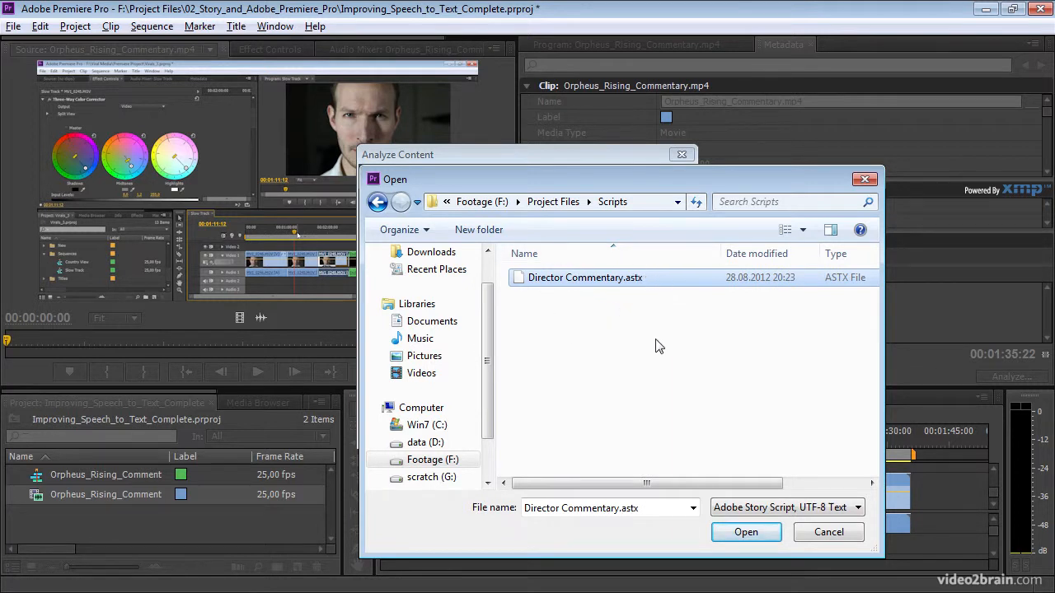
mouse_move(682, 347)
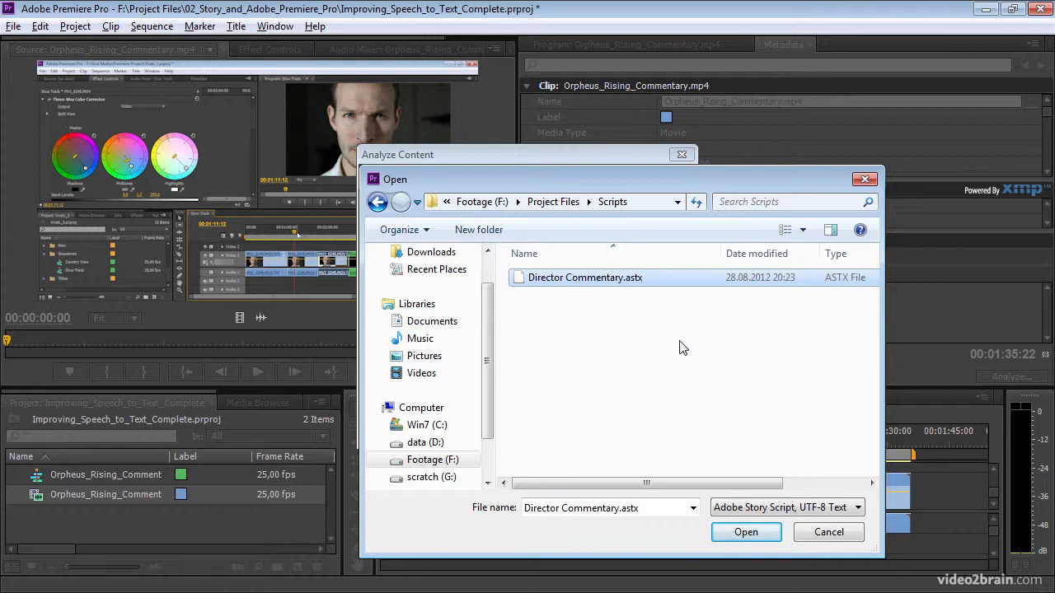
click(745, 533)
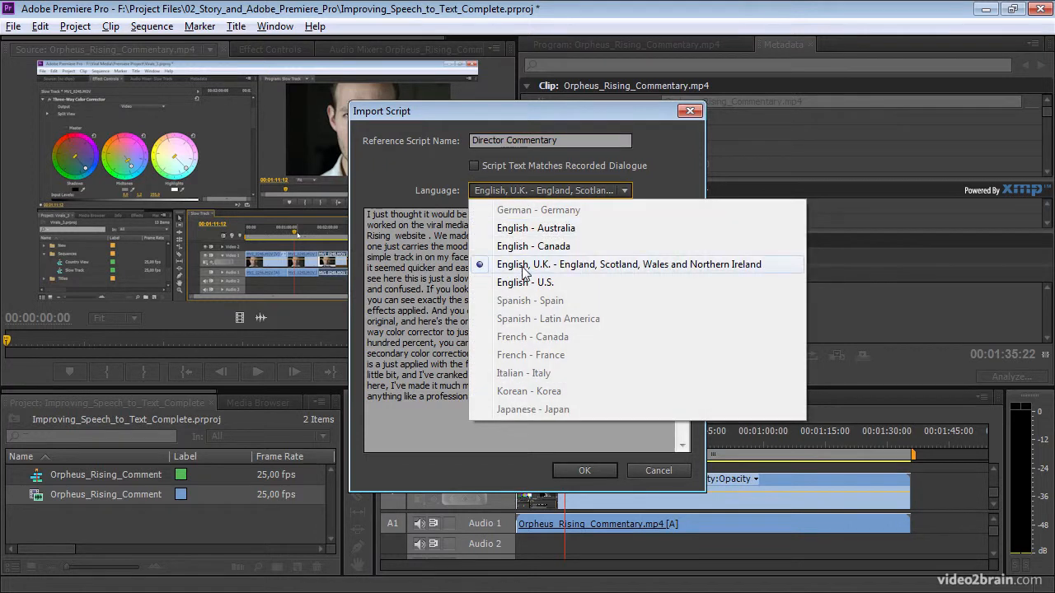
mouse_move(560, 246)
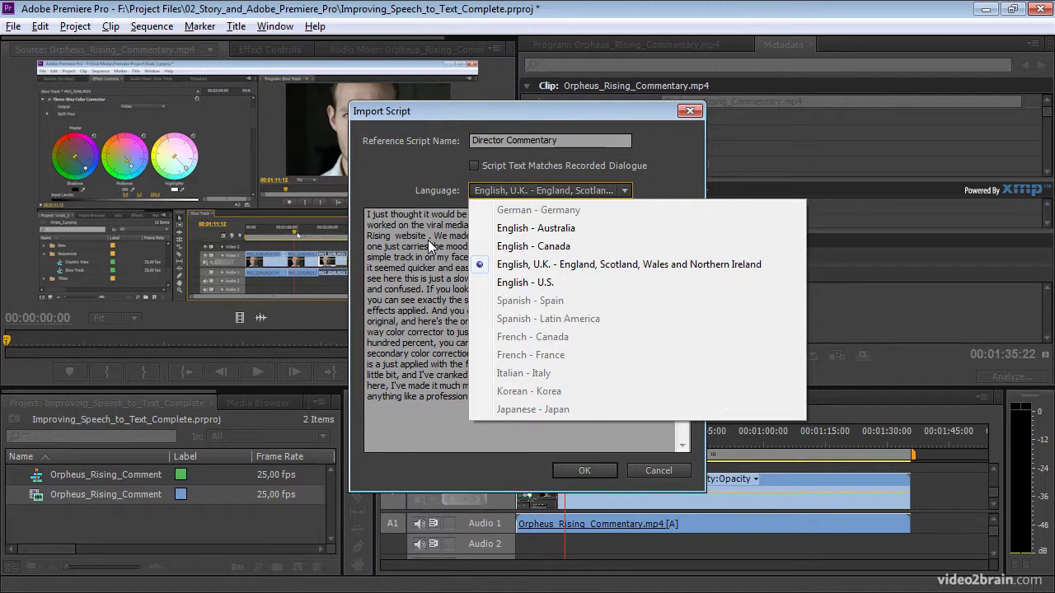
Import the script in English U.K. with Script Text Matches Recorded Dialogue checked.
click(630, 264)
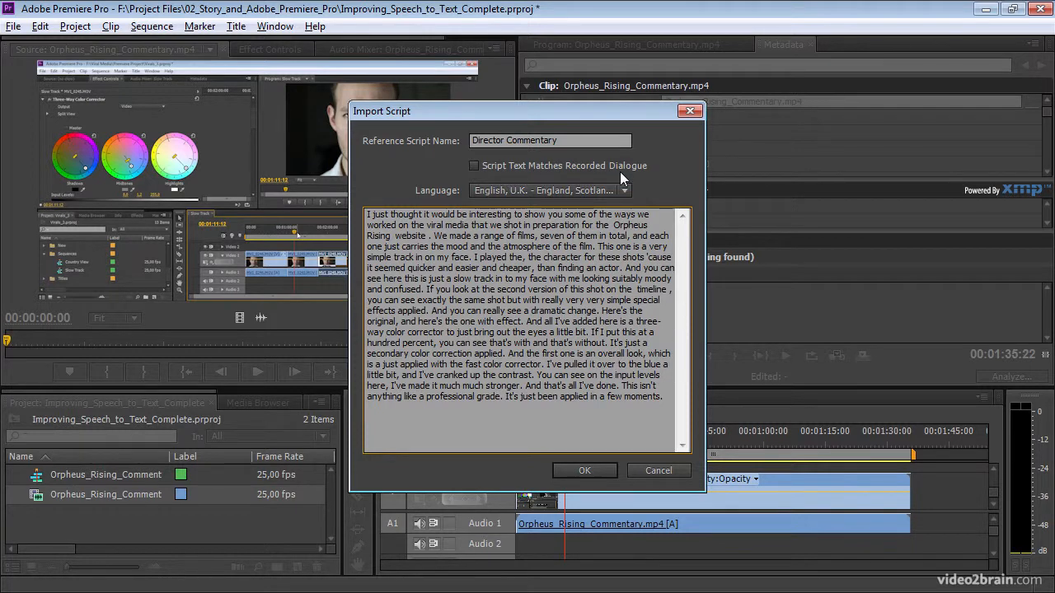
click(474, 165)
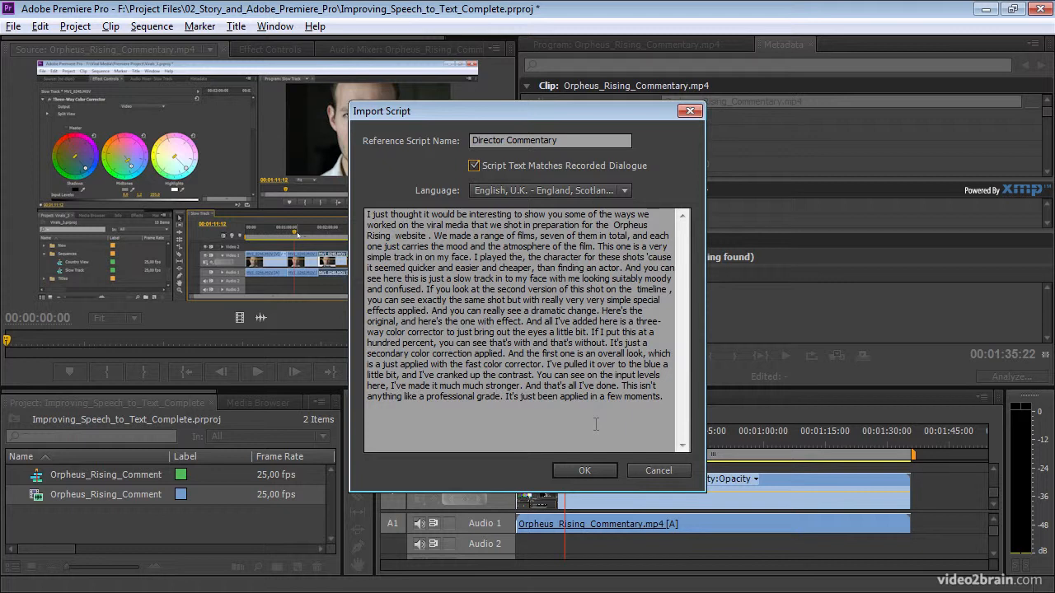
click(584, 472)
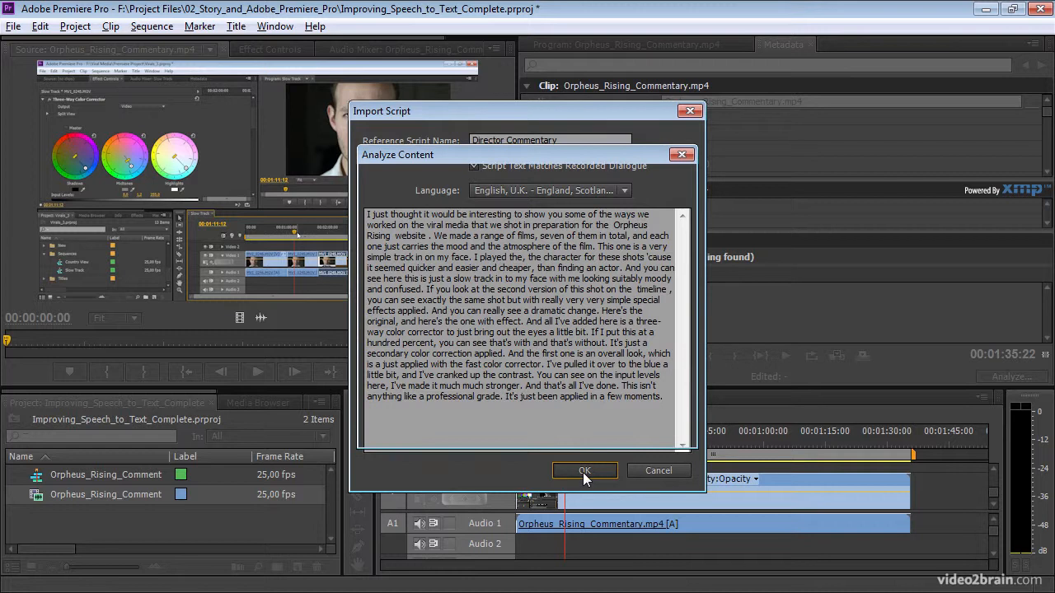
click(584, 472)
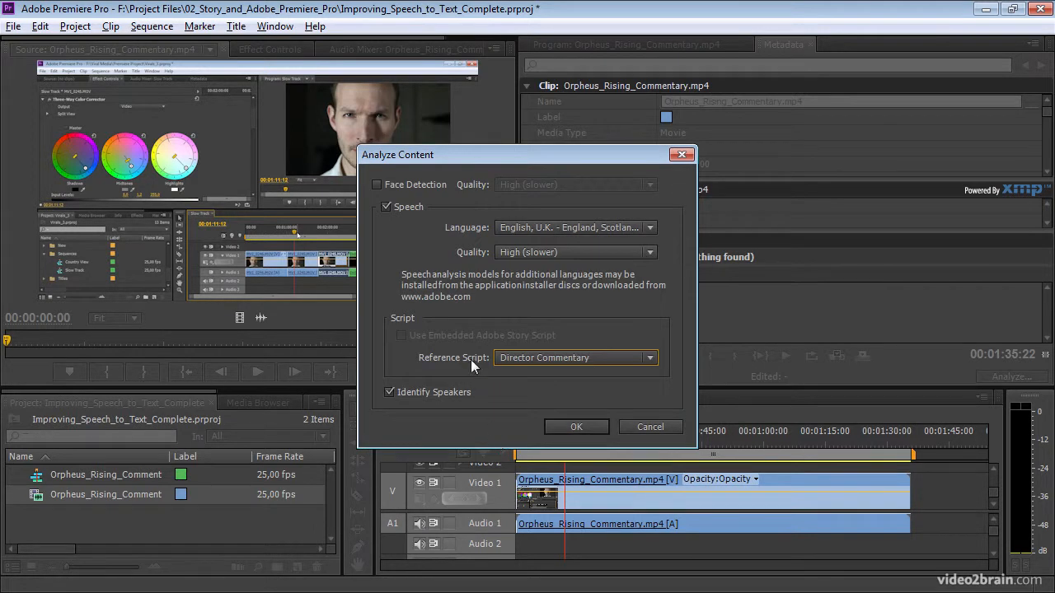
mouse_move(422, 419)
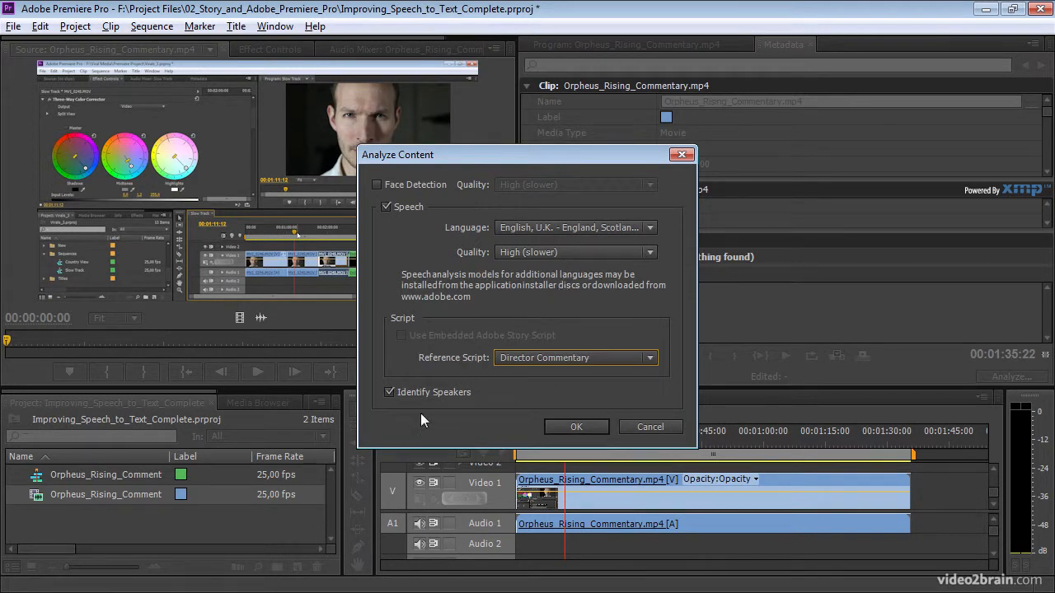
mouse_move(487, 406)
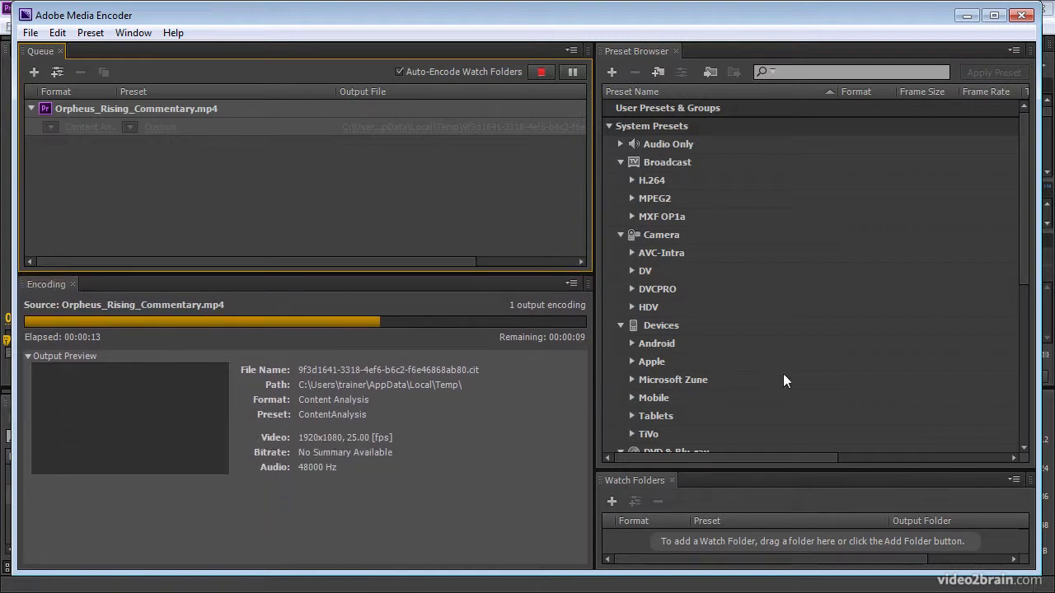
mouse_move(835, 366)
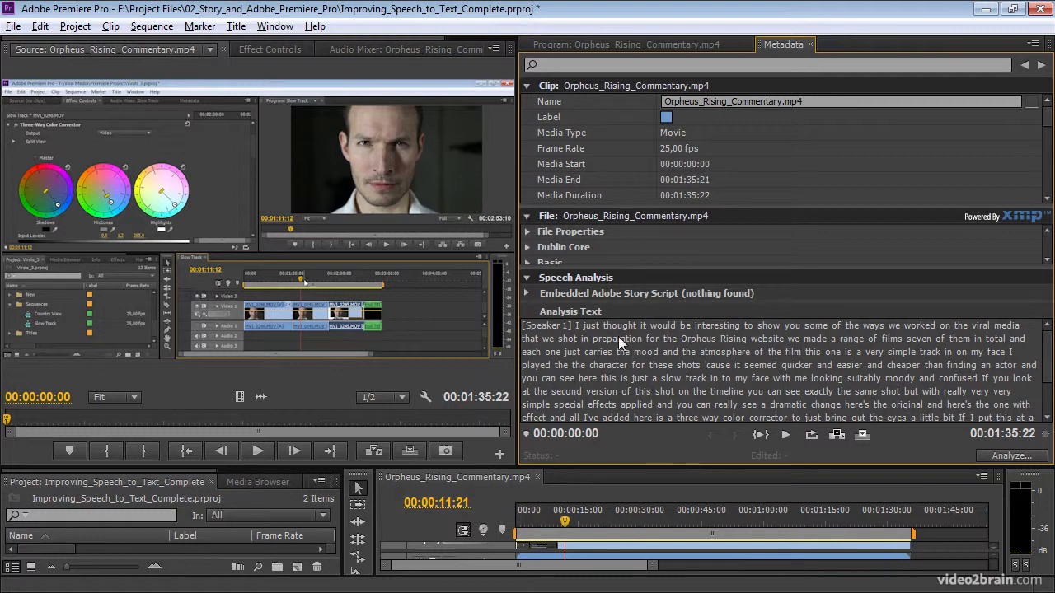
Scroll the Speech Analysis transcript to find where 'exactly' is spoken by Speaker 1.
scroll(down, 3)
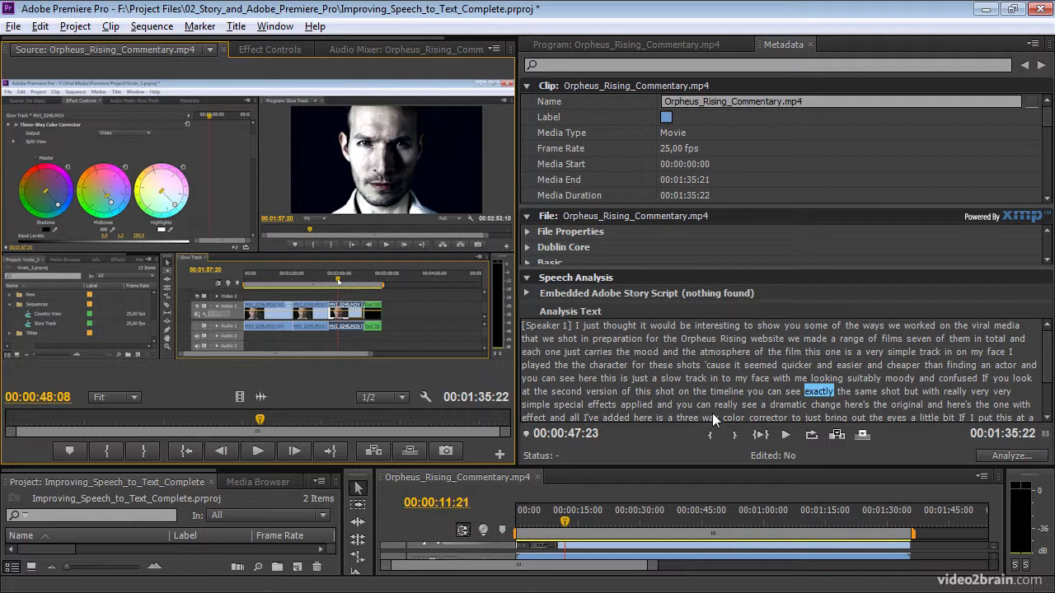
mouse_move(736, 395)
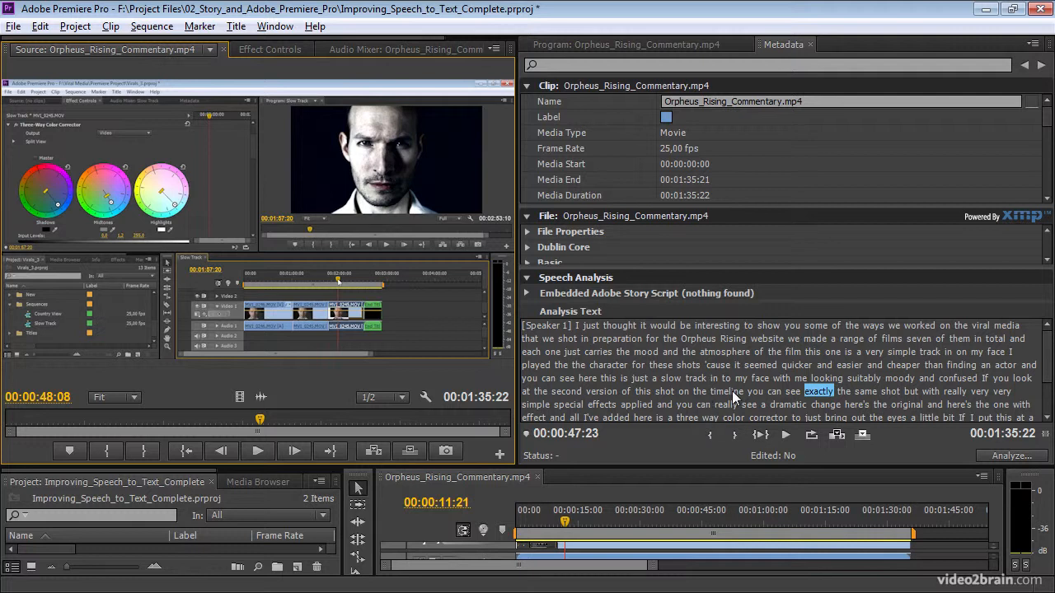
mouse_move(732, 397)
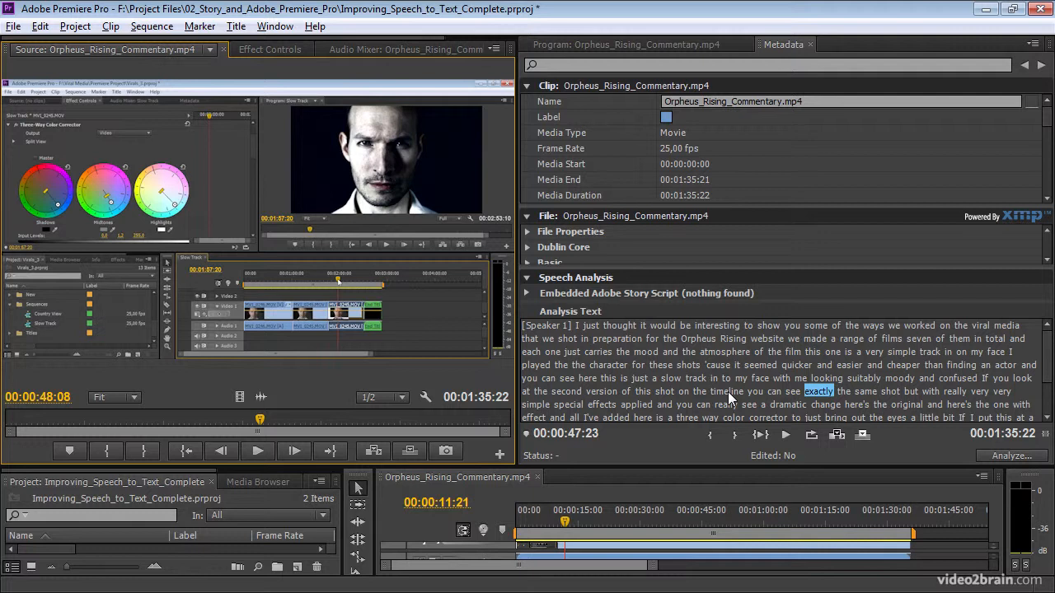
mouse_move(734, 400)
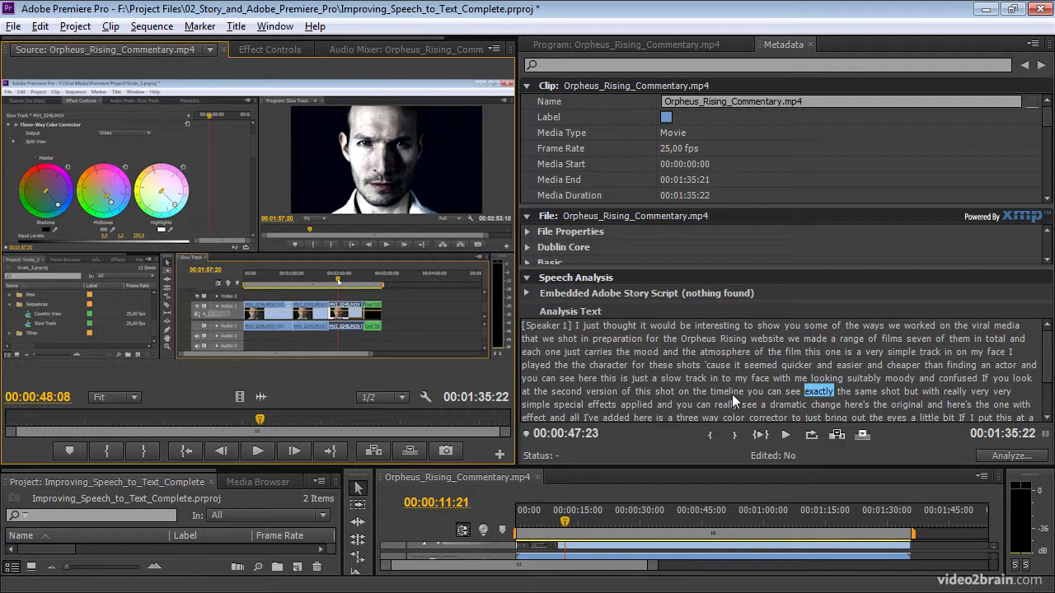